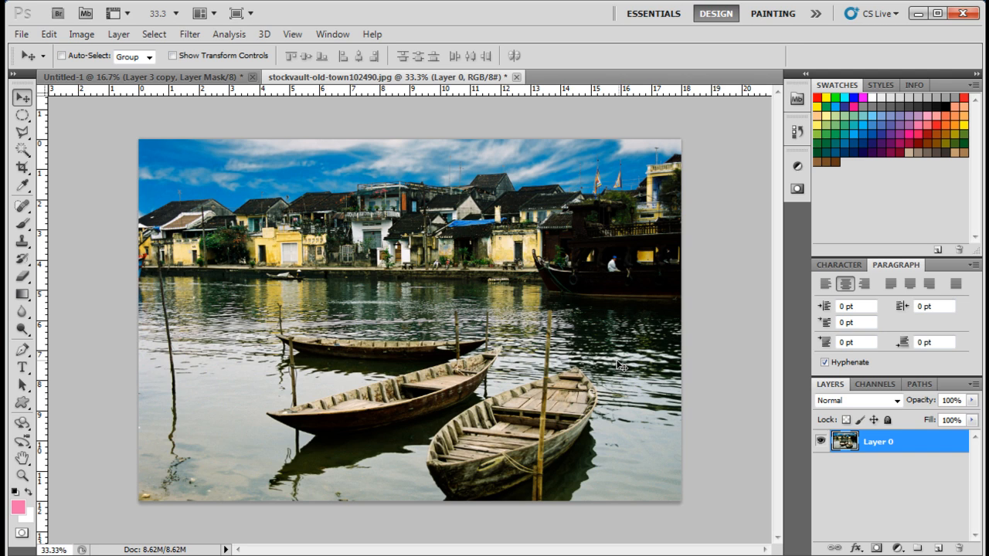
mouse_move(617, 365)
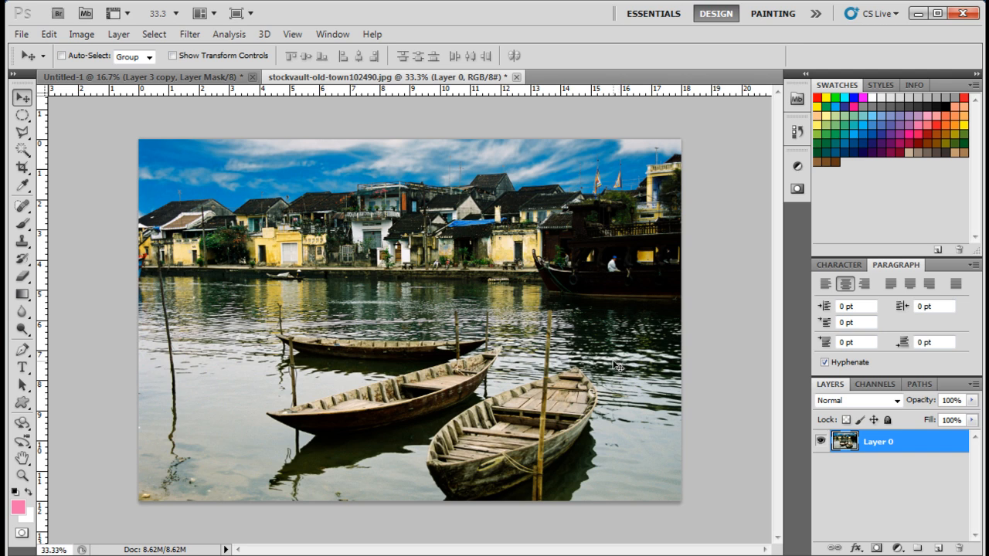
mouse_move(614, 366)
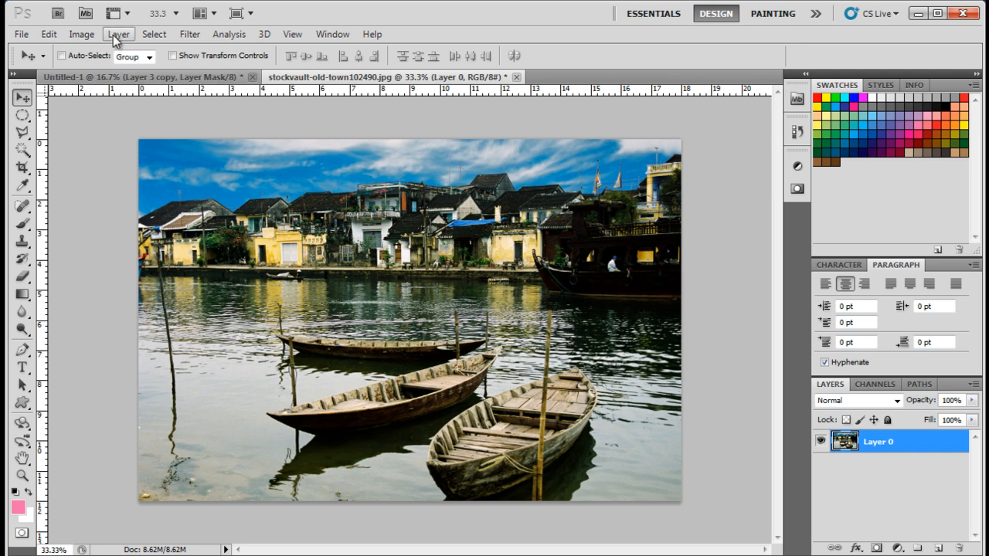
- Convert the river-town photo to Black & White and set brightness to 150
click(82, 34)
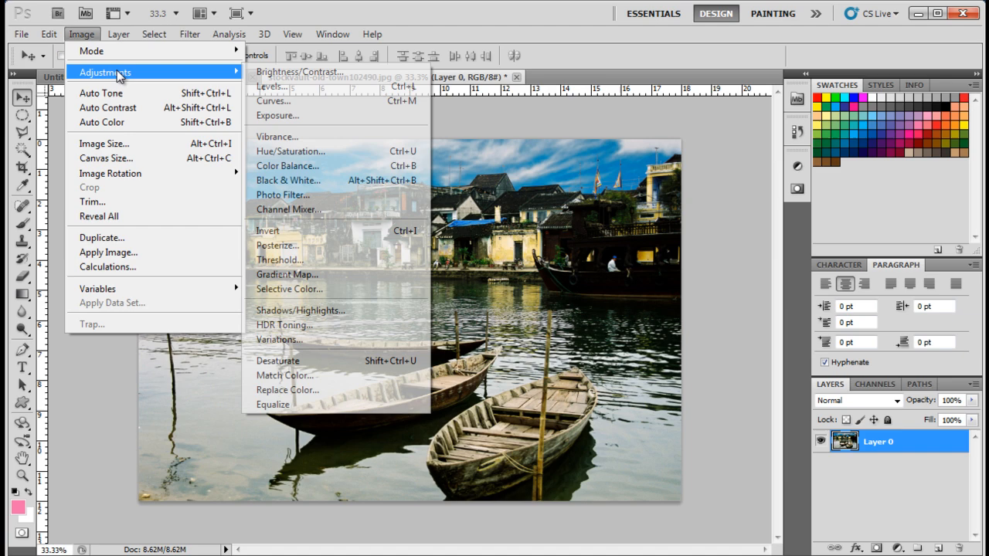
click(287, 180)
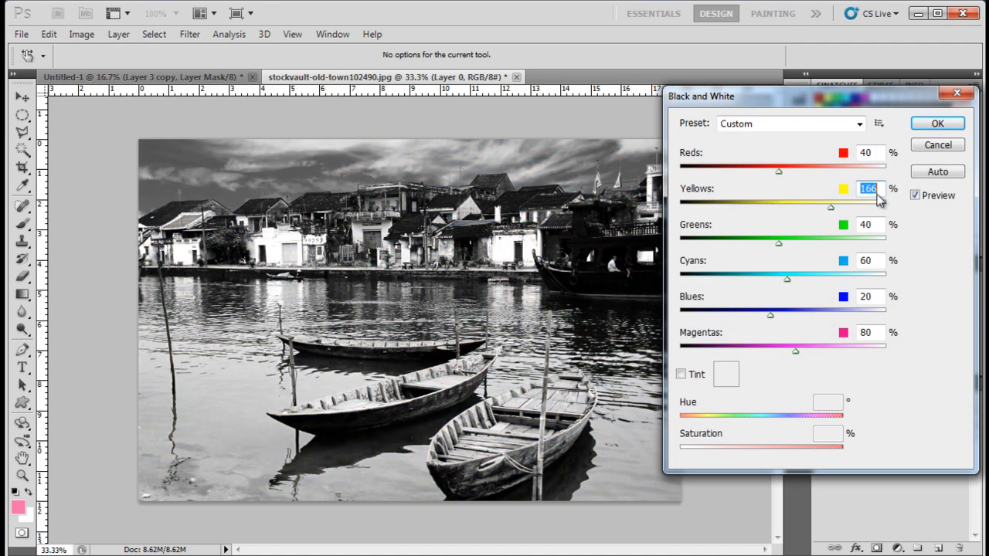
click(937, 122)
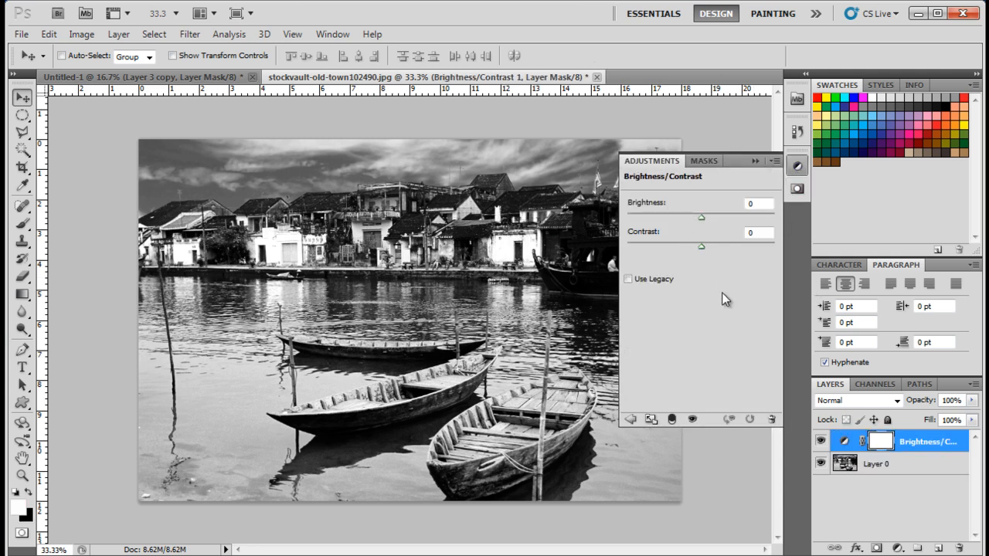
drag(702, 217, 772, 217)
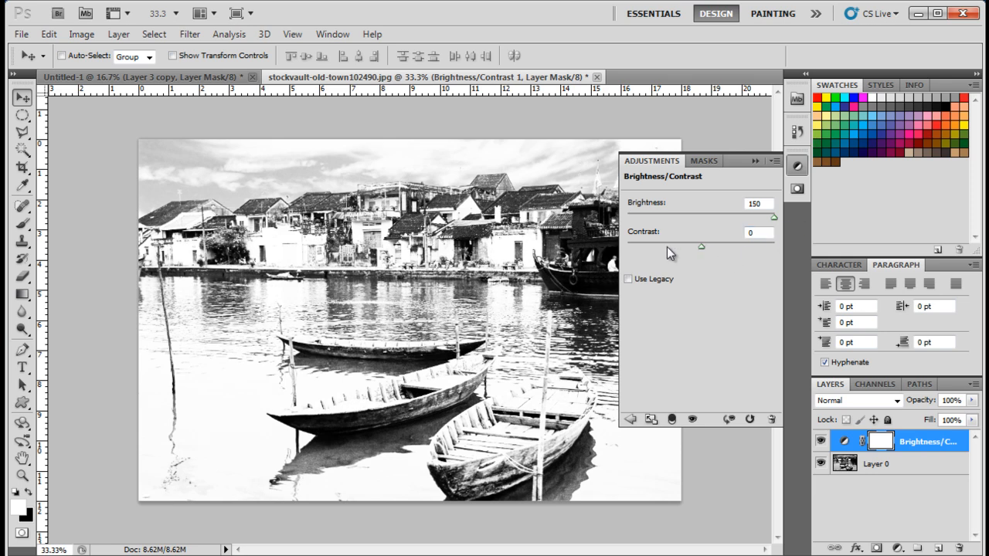
drag(701, 246, 628, 246)
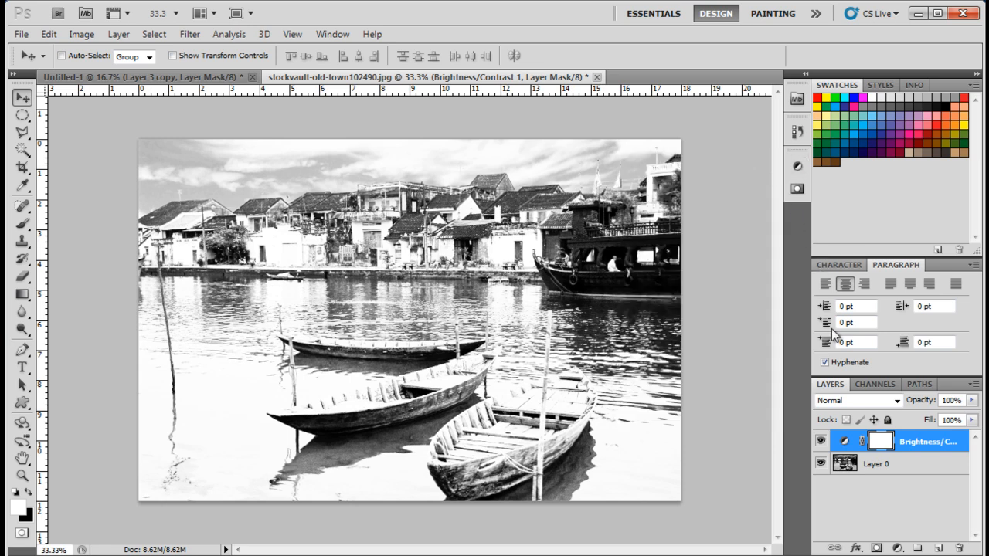
- Merge the brightness adjustment into the photo, then apply a Threshold adjustment to the copy
click(875, 463)
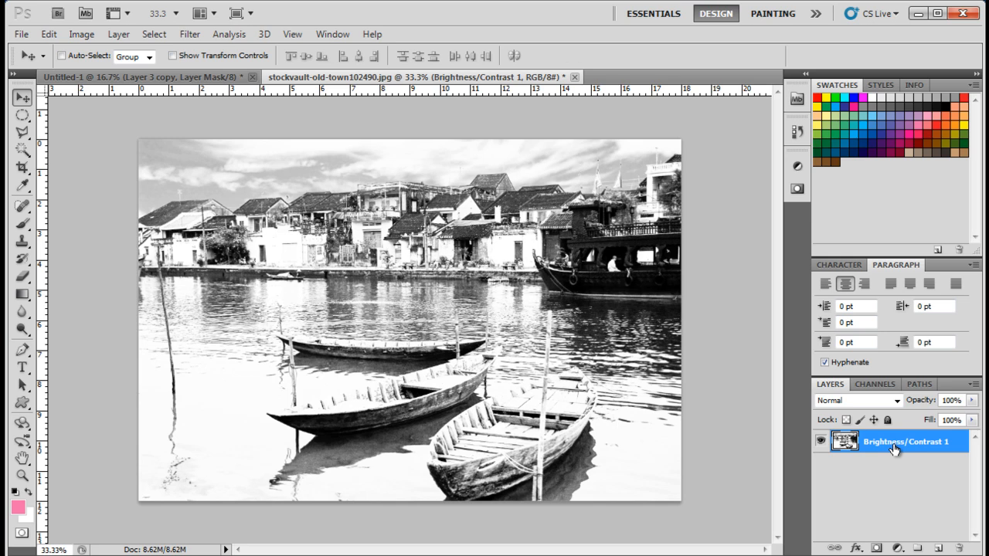
click(81, 34)
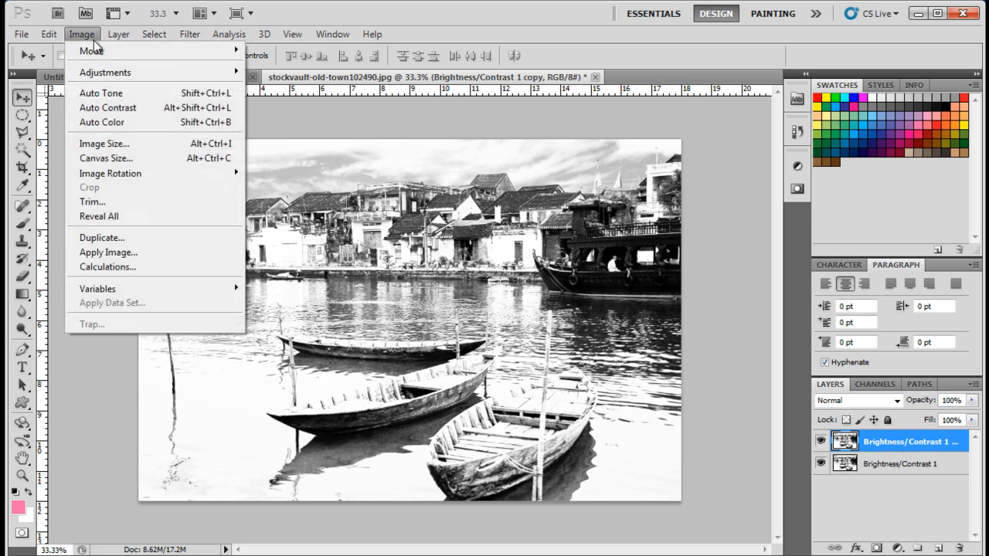
click(105, 71)
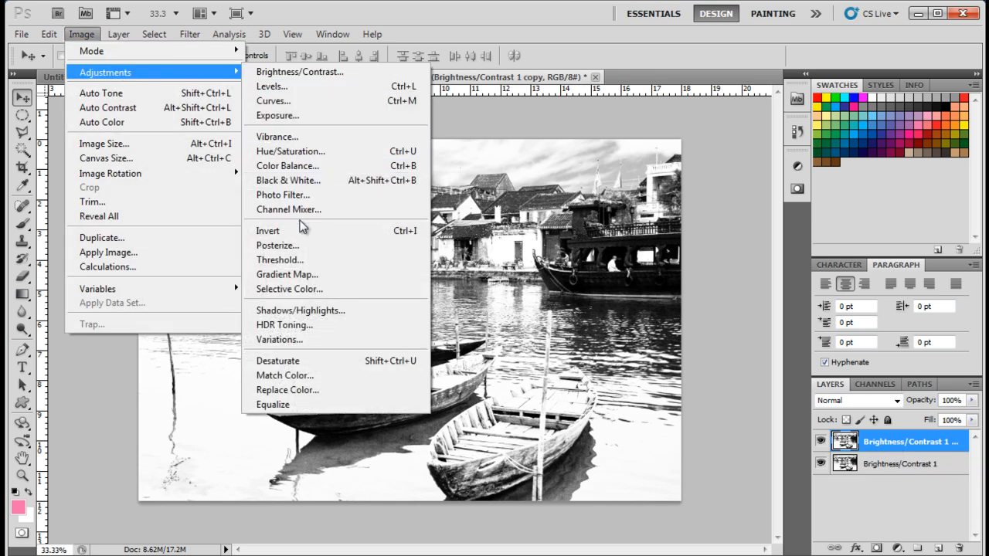
click(280, 259)
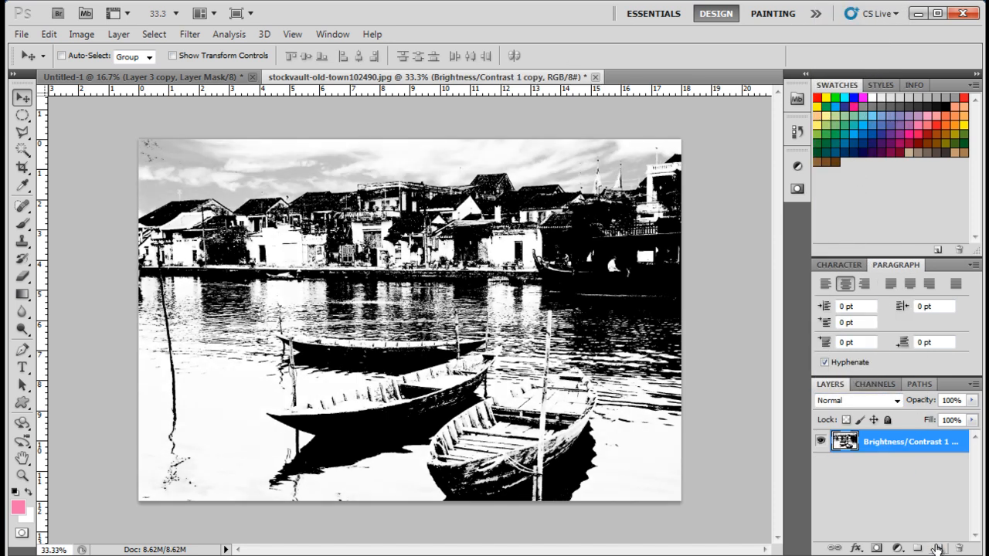
- Add Layer 1 and paint colourful blotches with a large soft brush at 52% opacity
click(936, 547)
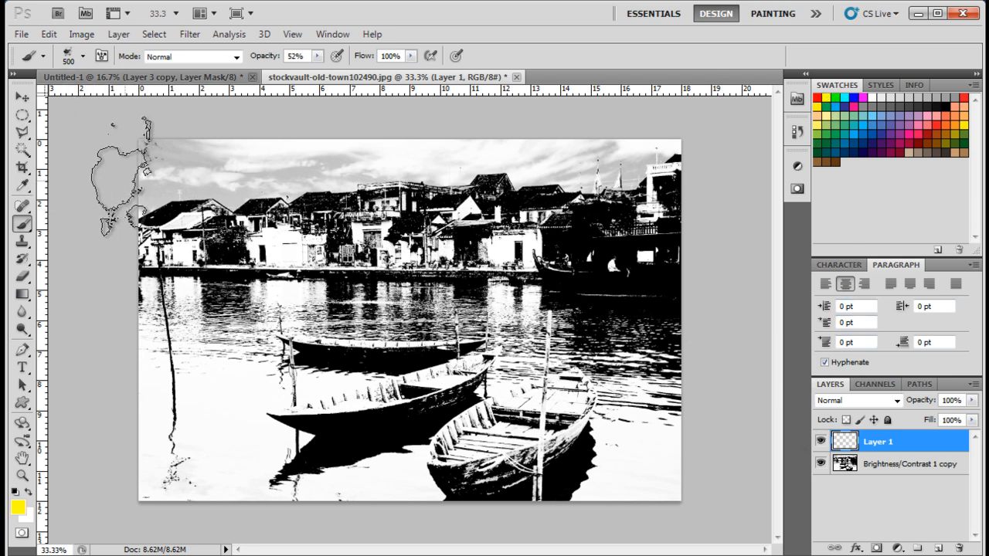
drag(293, 70, 316, 69)
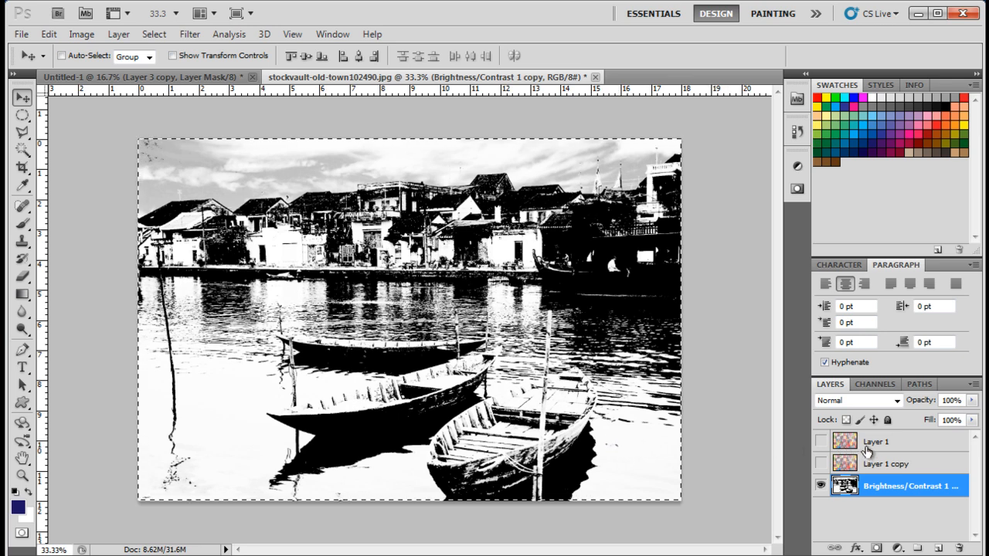
- Show Layer 1, check its inverted-threshold mask, and hide the threshold photo layer
click(821, 441)
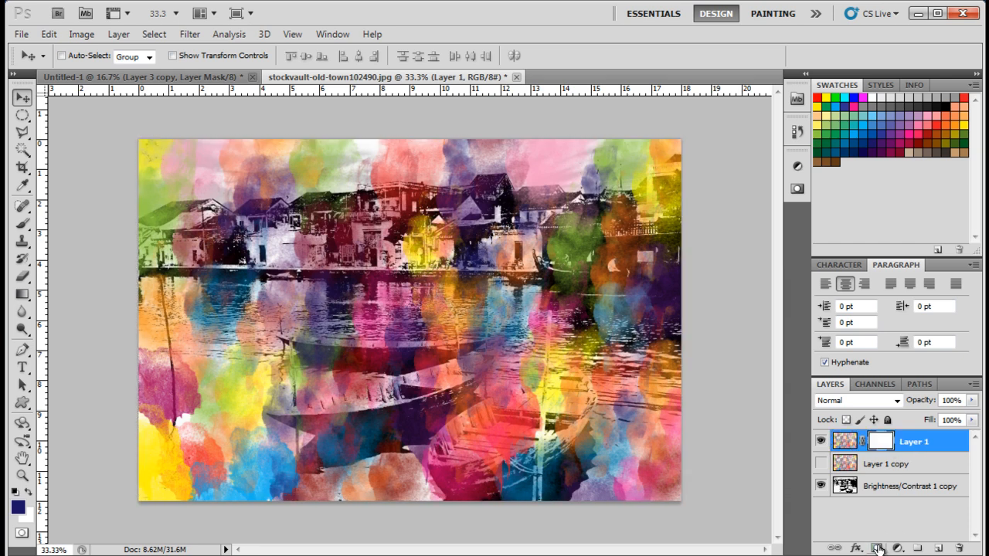
mouse_move(879, 538)
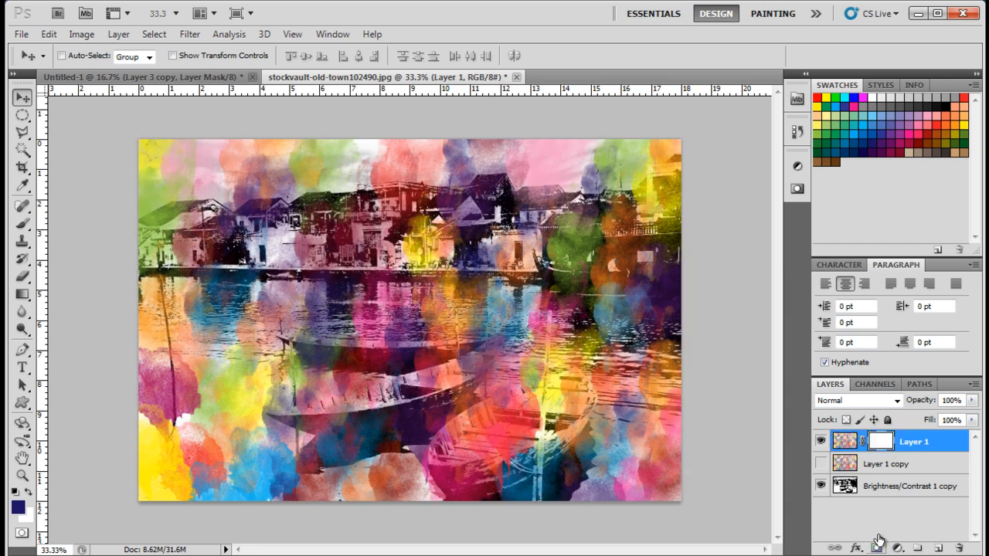
click(880, 441)
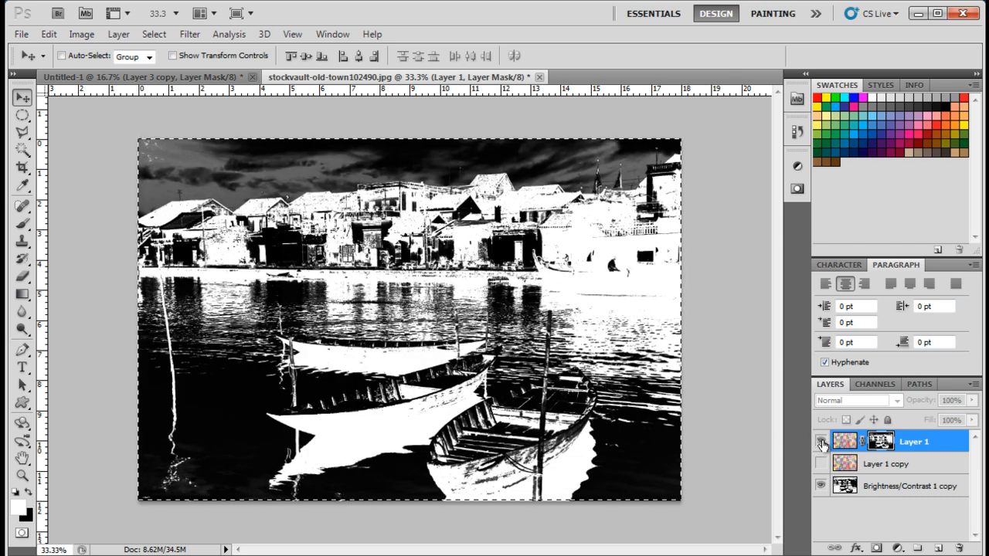
click(821, 441)
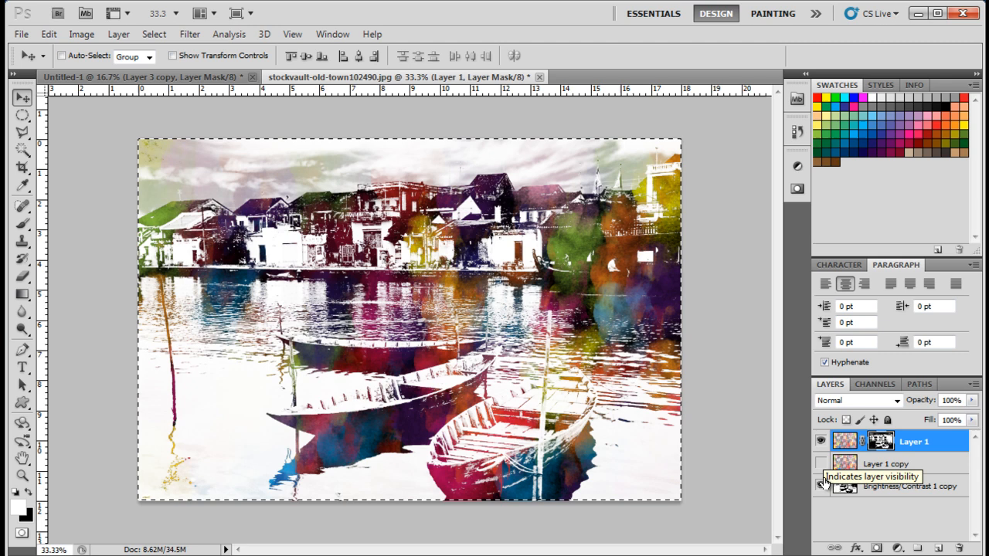
click(889, 463)
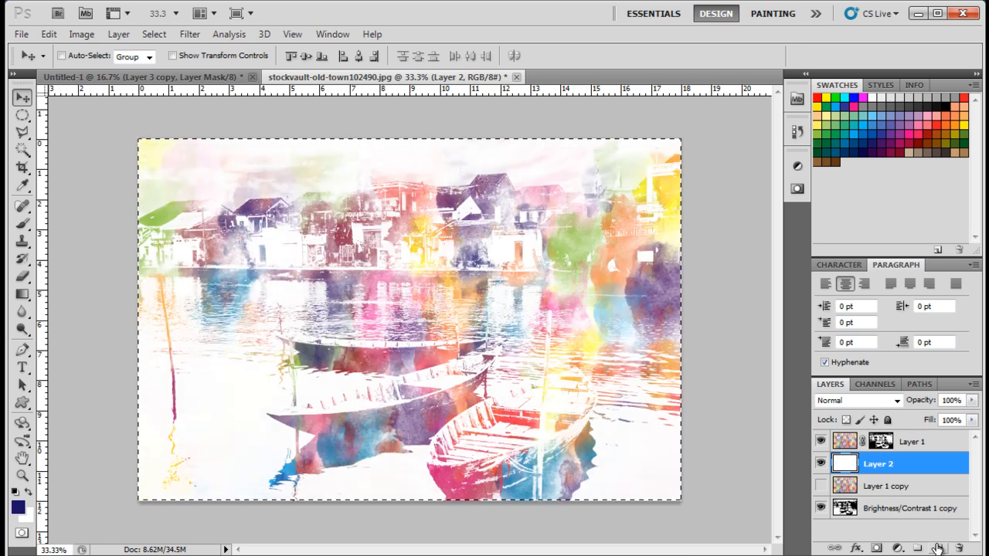
- Set canvas height to 24 cm with a bottom anchor for an 18 × 24 cm portrait
click(81, 33)
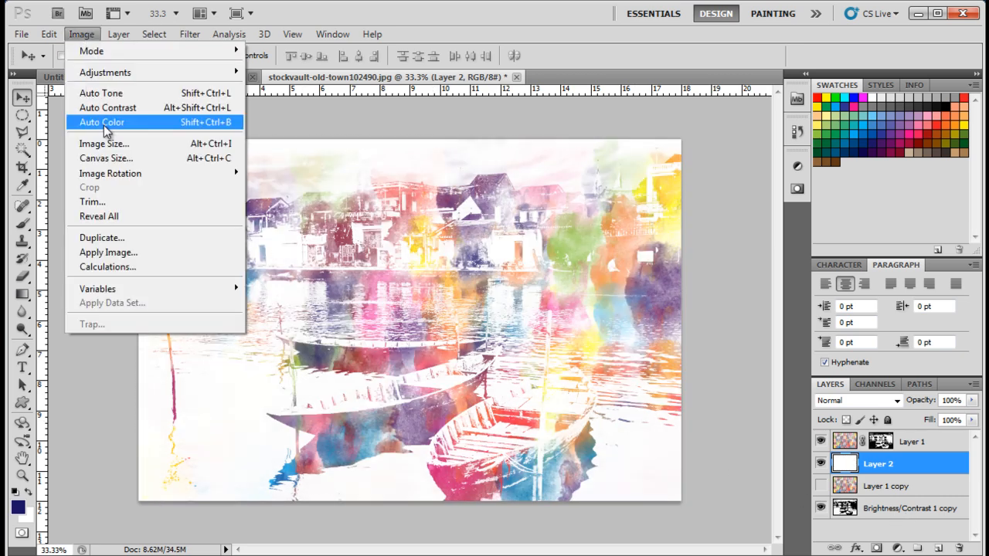
click(106, 158)
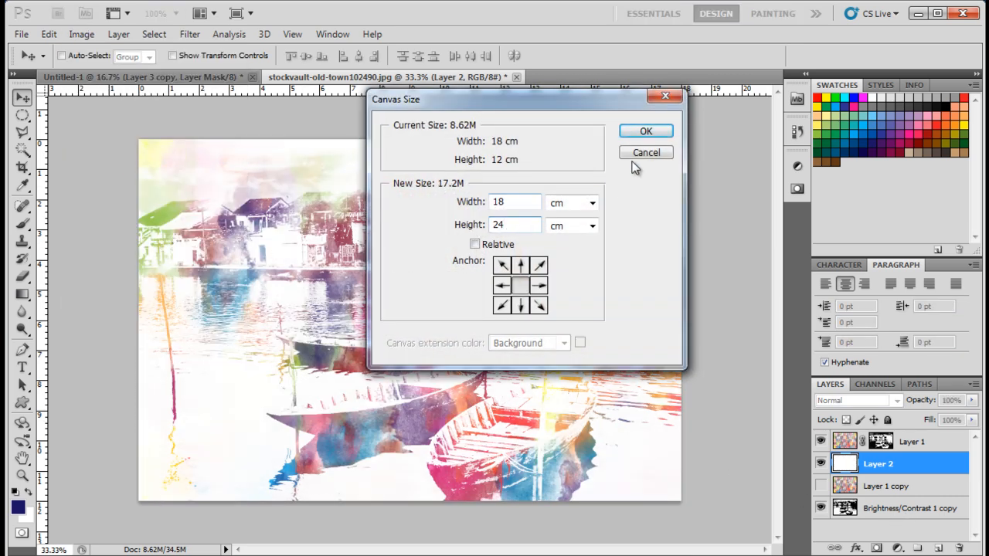
click(646, 131)
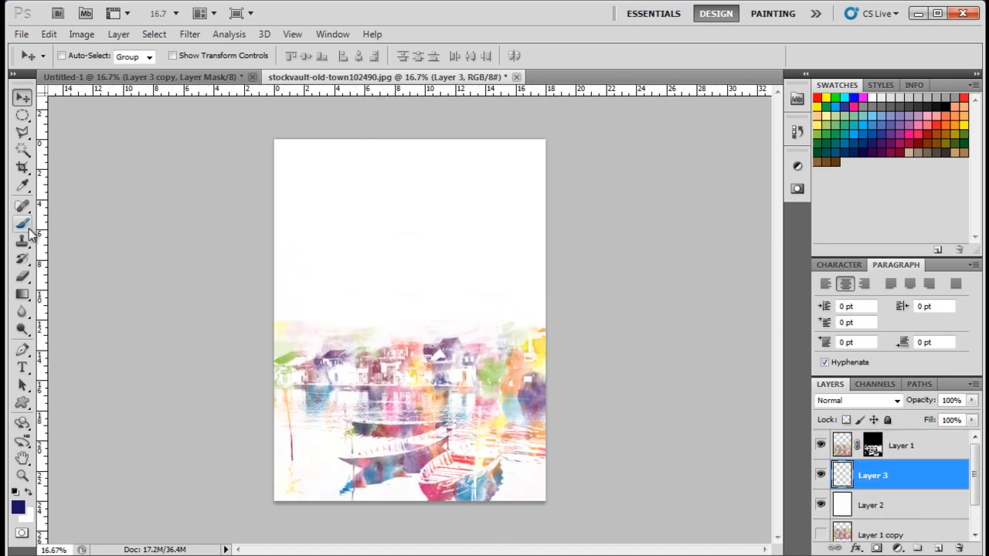
- Select the Brush tool to paint the pale-blue watercolour sky
click(22, 223)
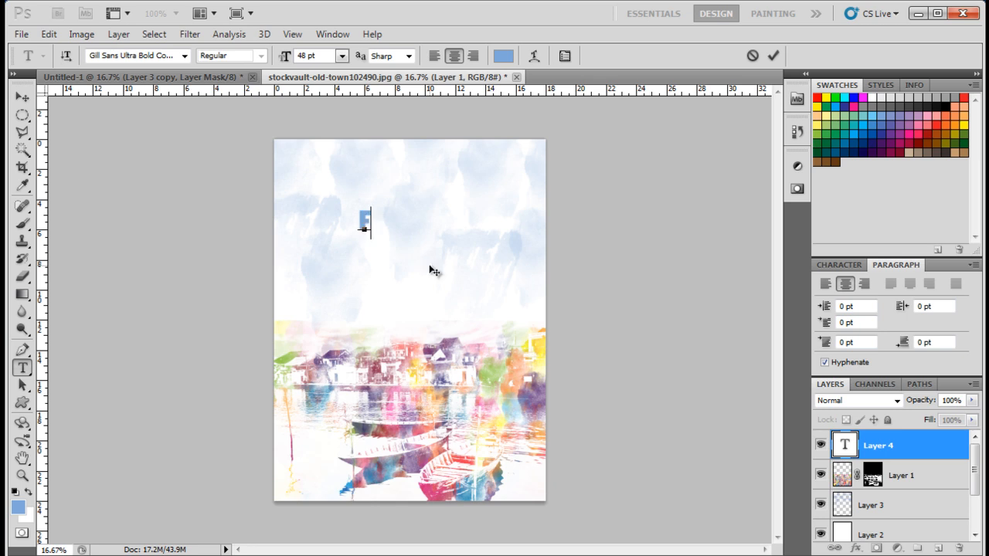
- Type the 'For the Love of Nature' event text and move the MM Media logo top-left
text(For the Love of Nature”)
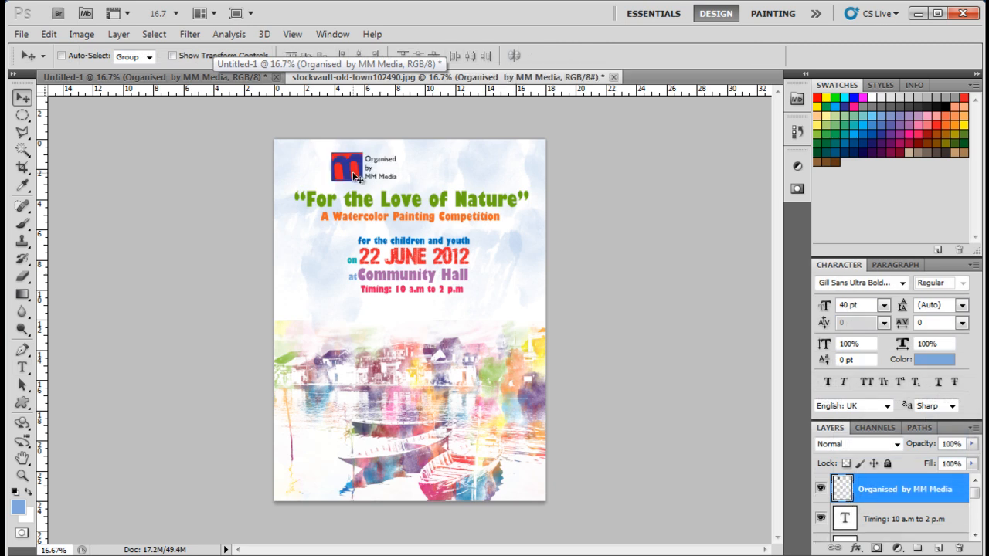
drag(355, 173, 317, 170)
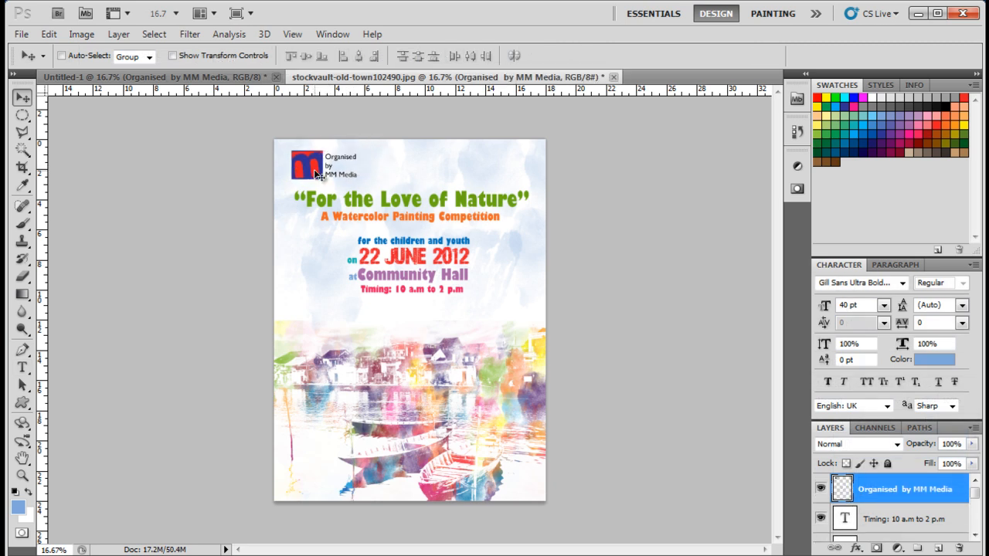